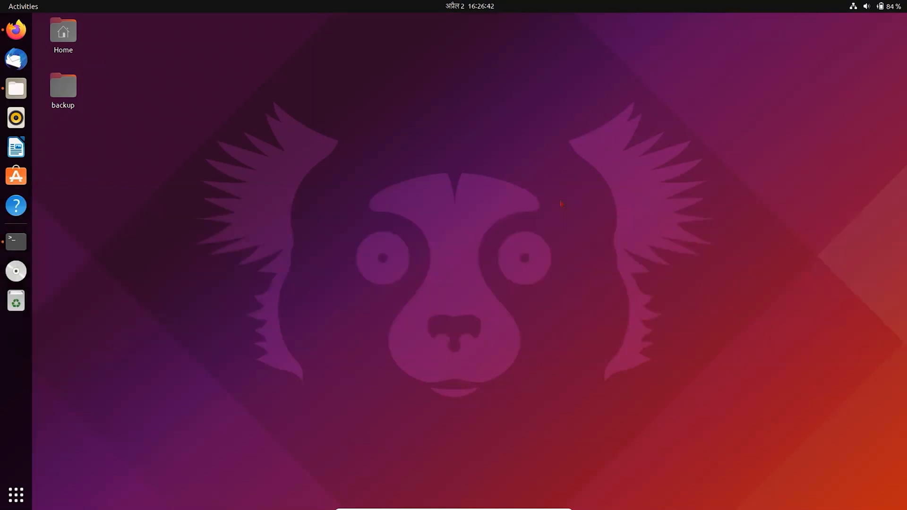
- Launch Firefox and reach WineHQ's Download page listing Wine binary packages per distribution
left_click(15, 29)
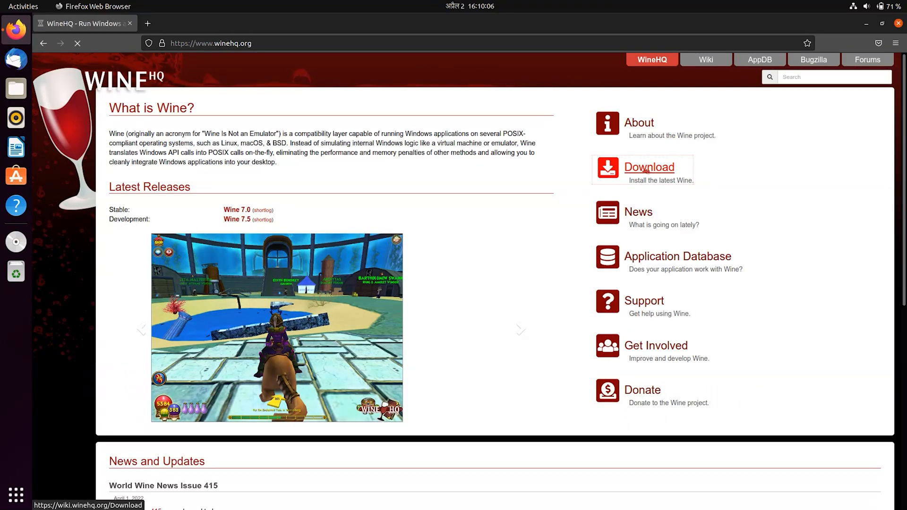
left_click(649, 167)
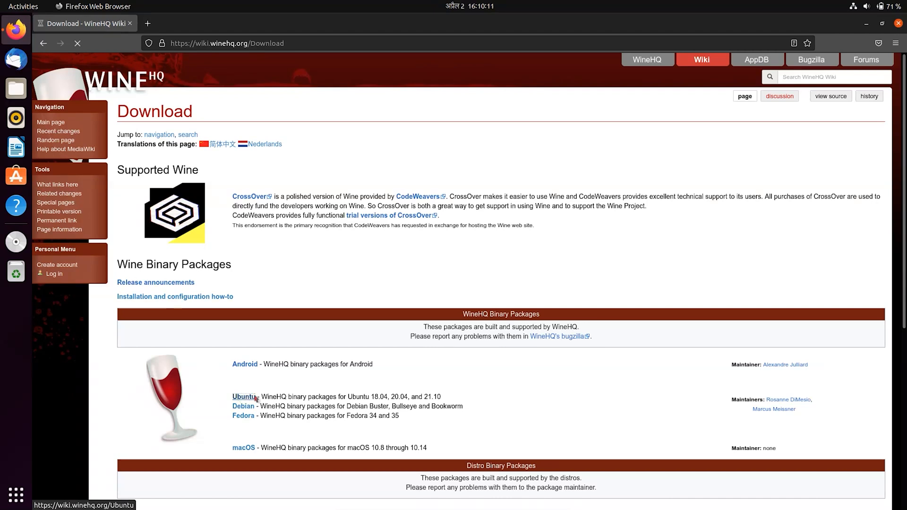
- Open WineHQ's Ubuntu instructions and select the dpkg --add-architecture command
left_click(243, 397)
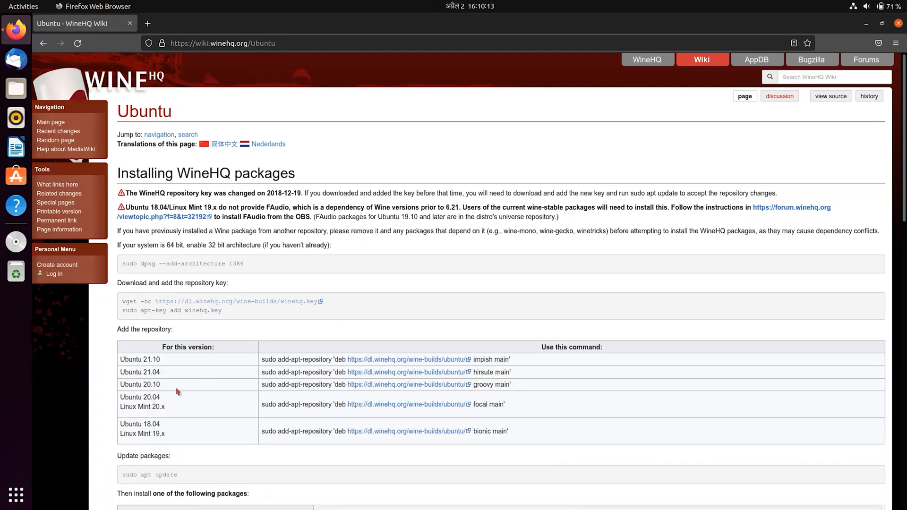
mouse_move(371, 248)
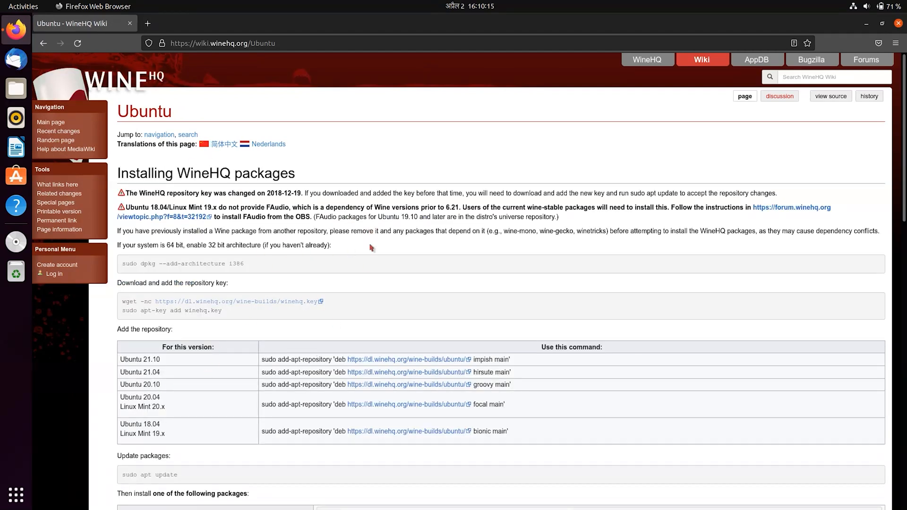
mouse_move(260, 265)
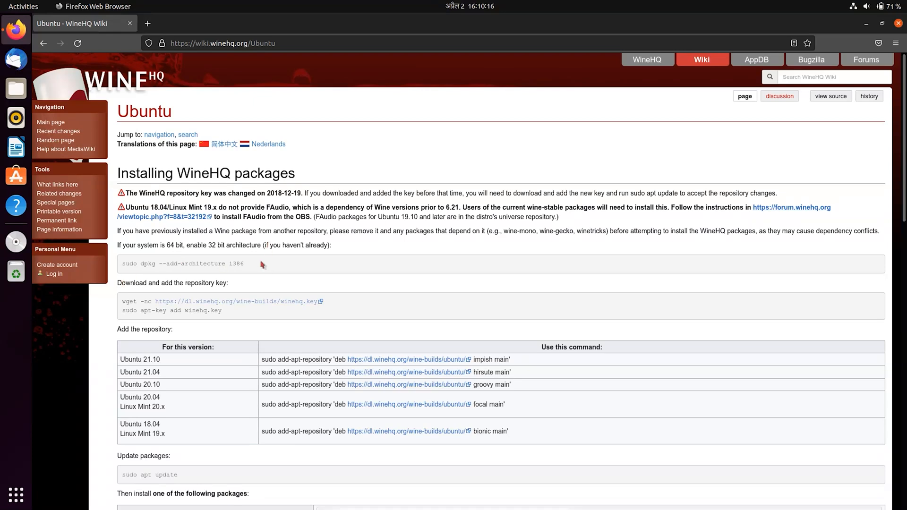
mouse_move(365, 327)
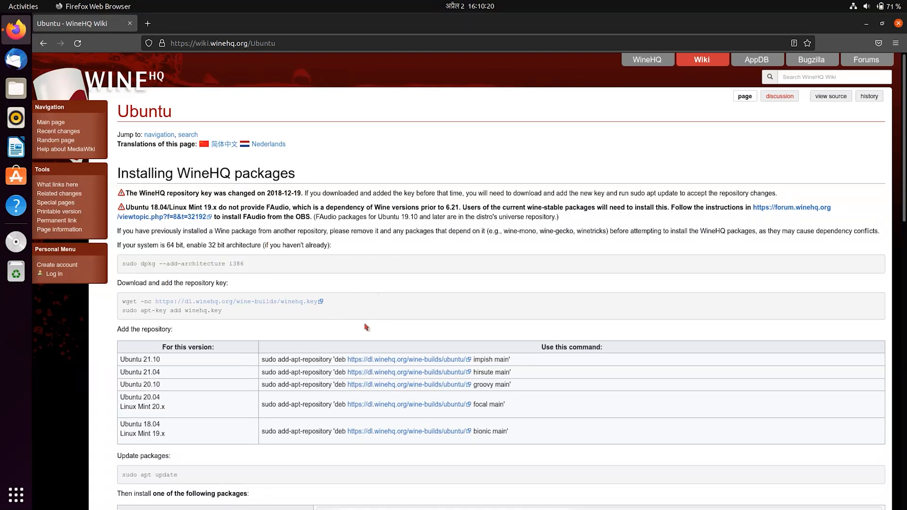
scroll("down", 3)
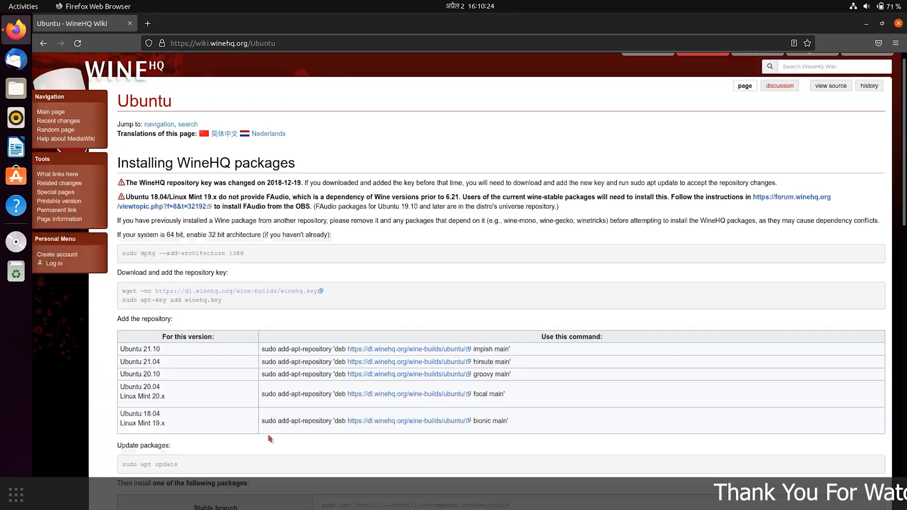
scroll("up", 3)
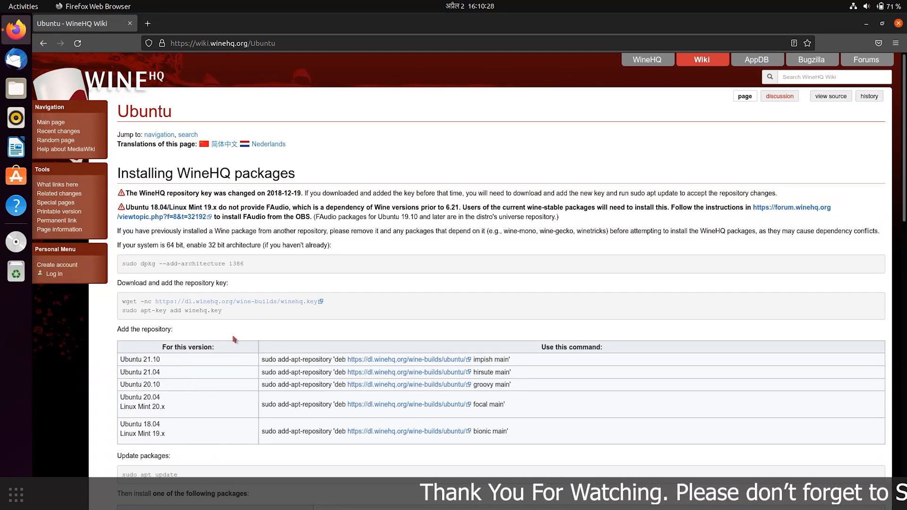
triple_click(183, 263)
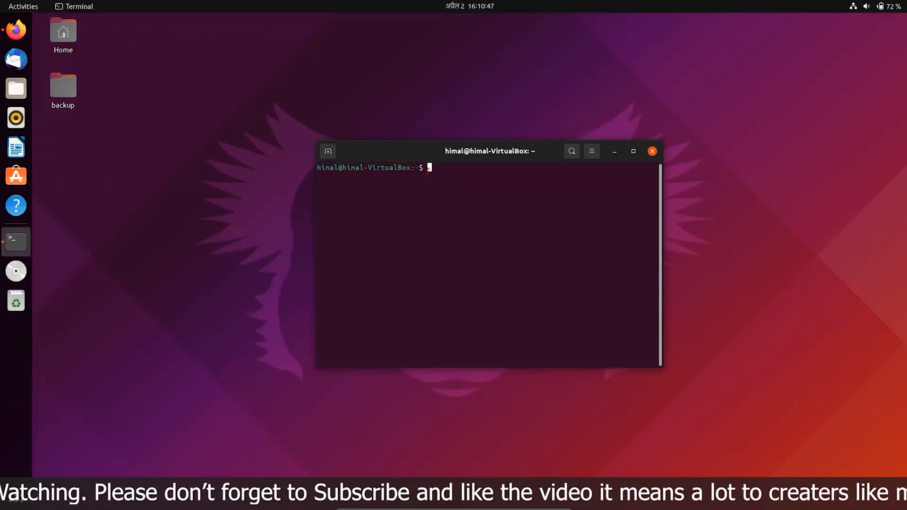
- Run 'sudo dpkg --add-architecture i386' and enter the administrator password
type("sudo dpkg --add-architecture i386")
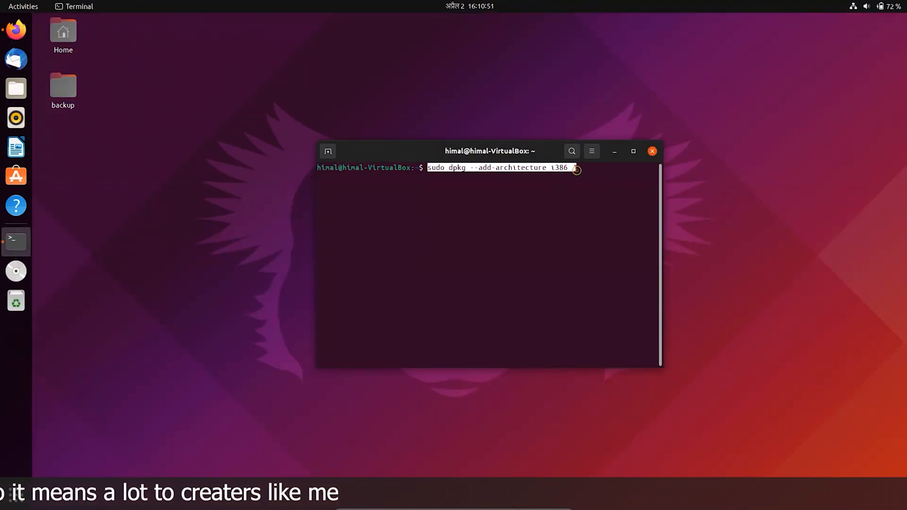
key("Return")
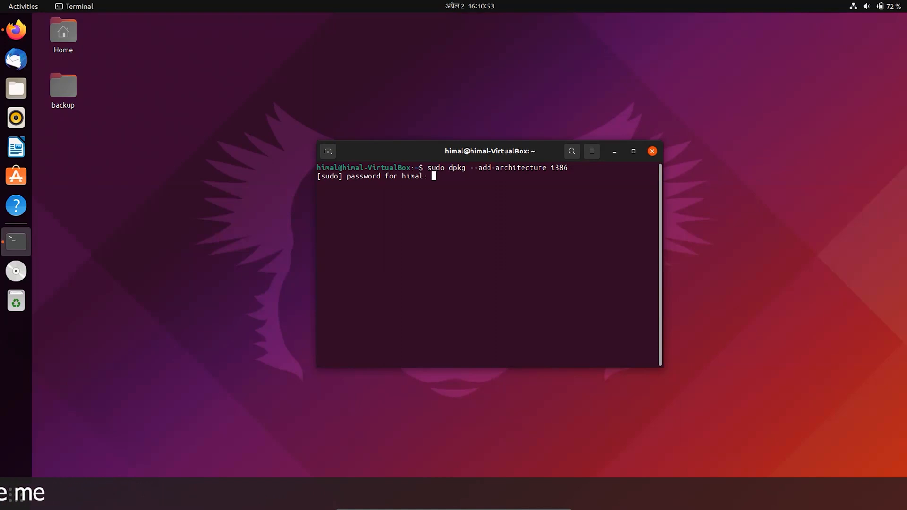
key("Return")
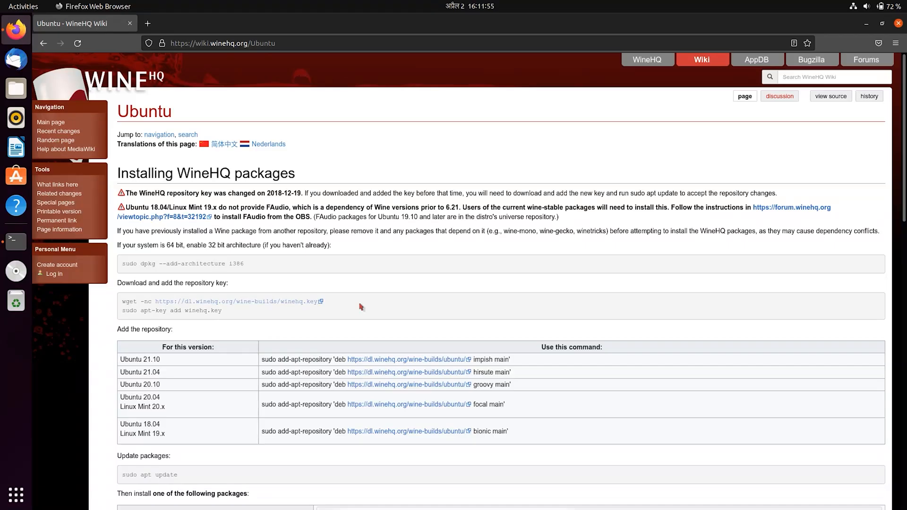
- Copy the wget and apt-key lines from the wiki into the terminal
double_click(193, 311)
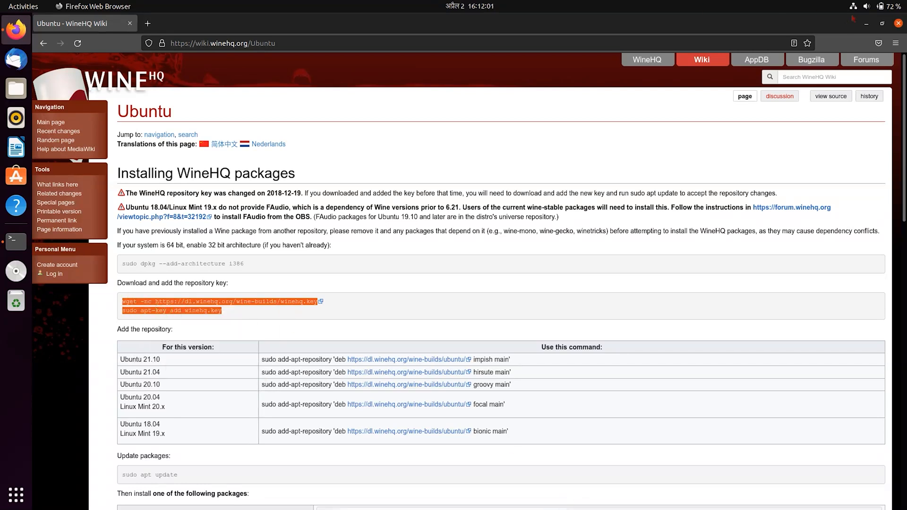
left_click(15, 241)
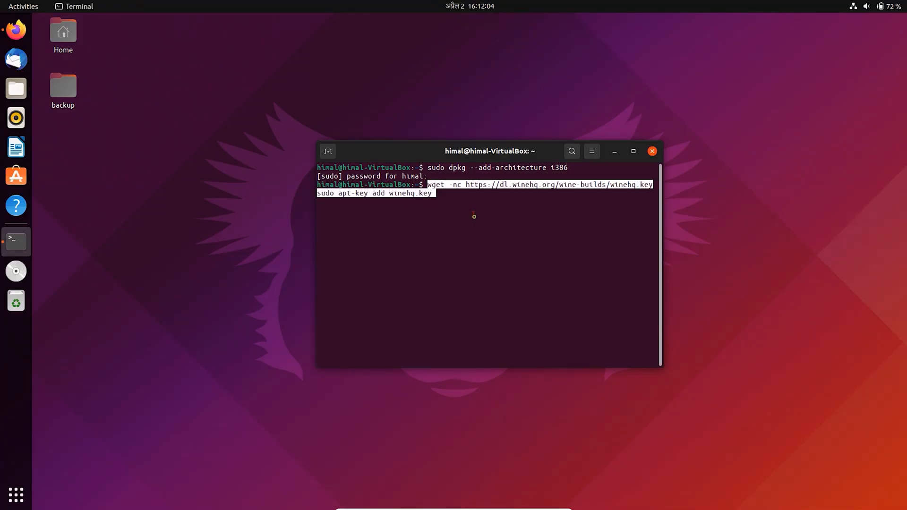
- Run the wget and apt-key add commands so winehq.key is added and returns OK
key("Return")
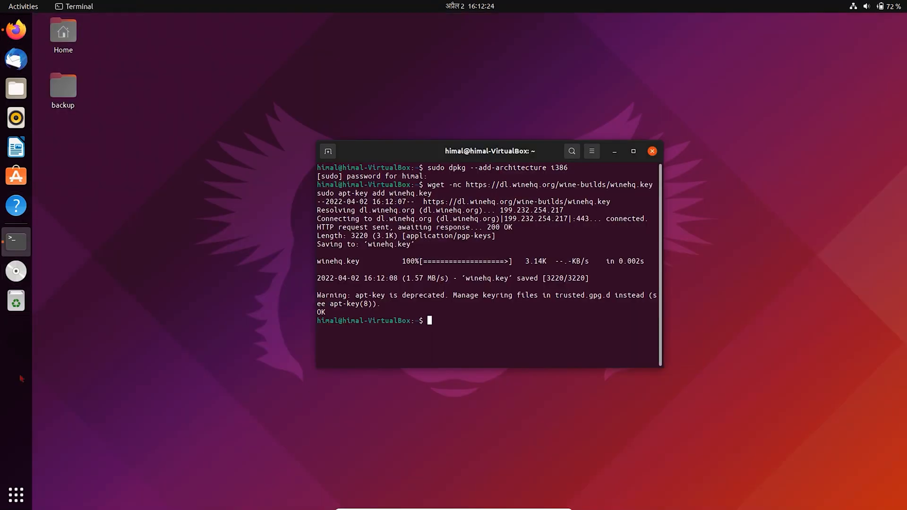
left_click(15, 495)
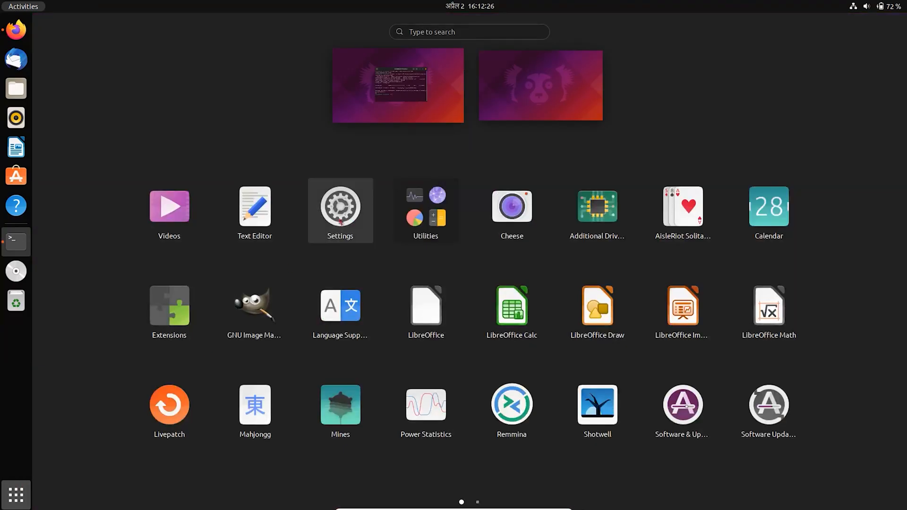
left_click(340, 206)
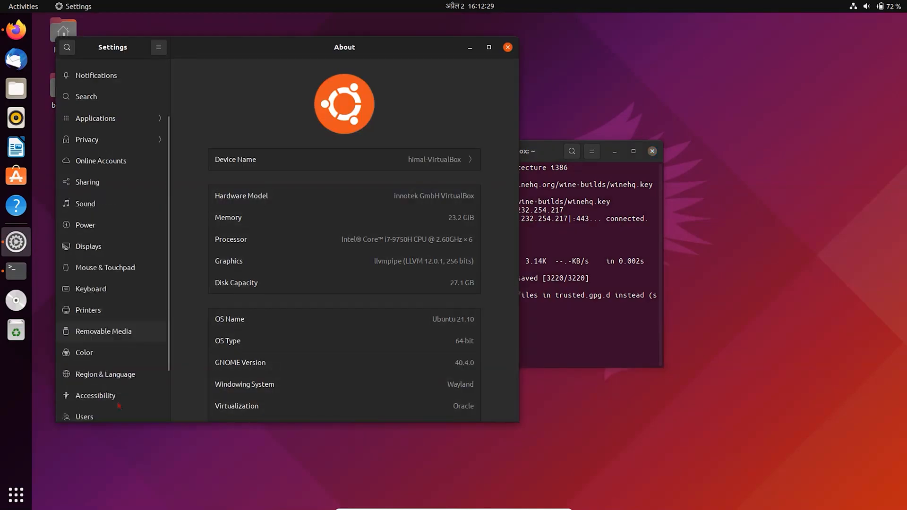
scroll("down", 3)
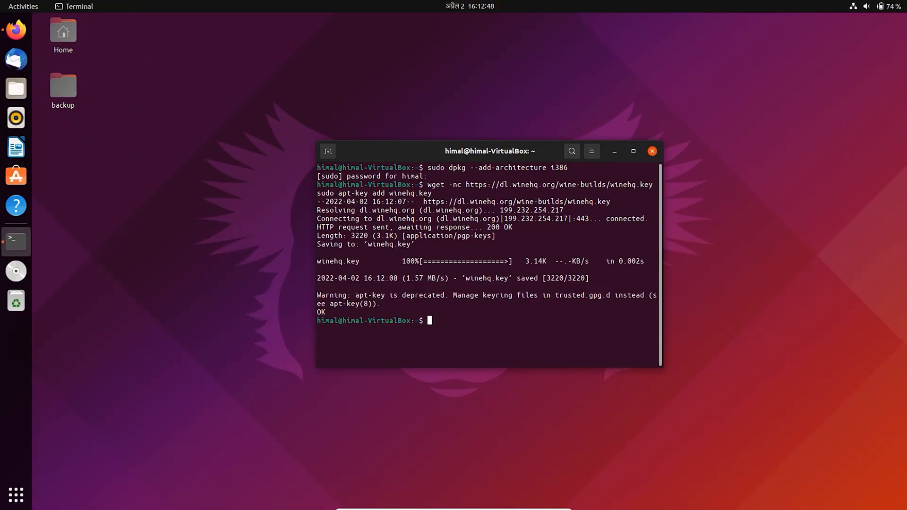
type("sudo add-apt-repository 'deb https://dl.winehq.org/wine-builds/ubuntu/ impish main'")
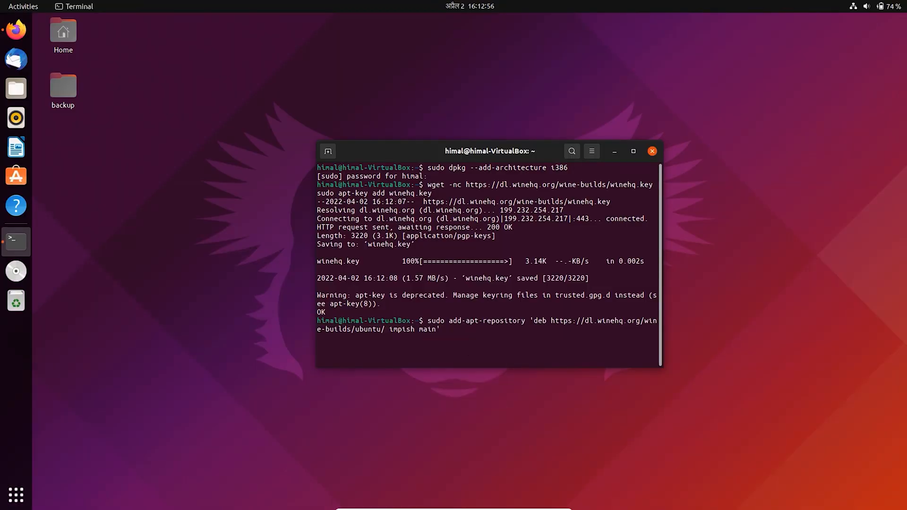
key("Return")
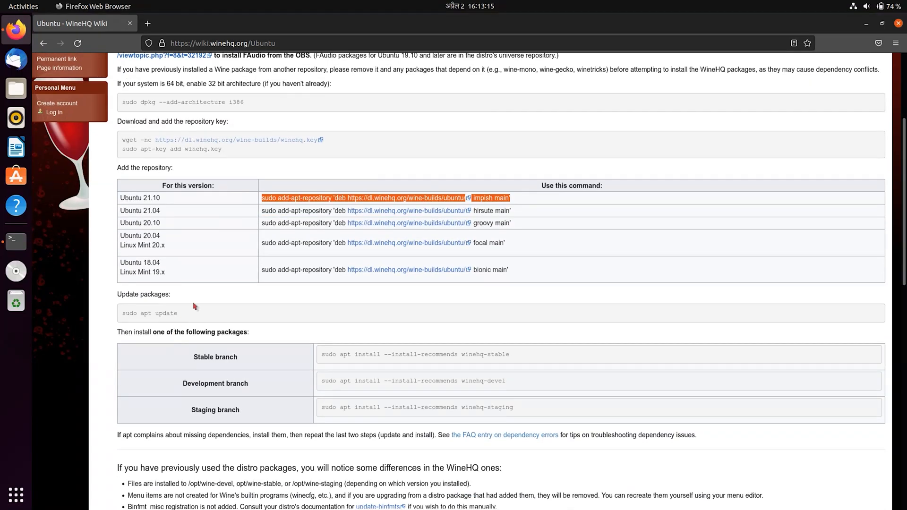
- Copy 'sudo apt update' from the wiki and run it in the terminal
triple_click(149, 313)
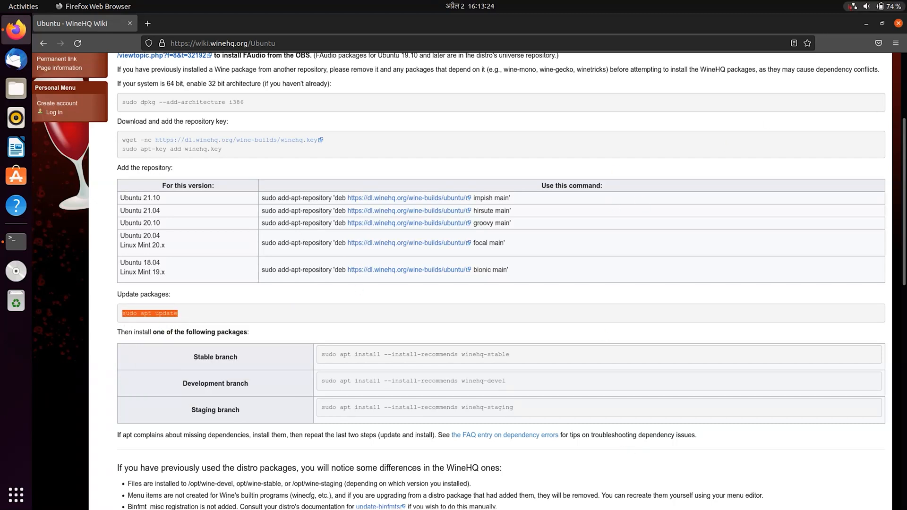
left_click(15, 241)
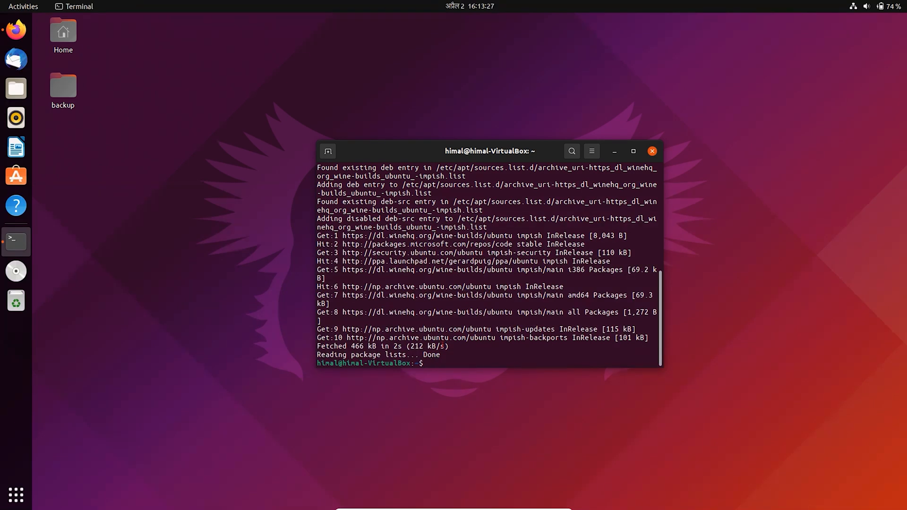
type("sudo apt update")
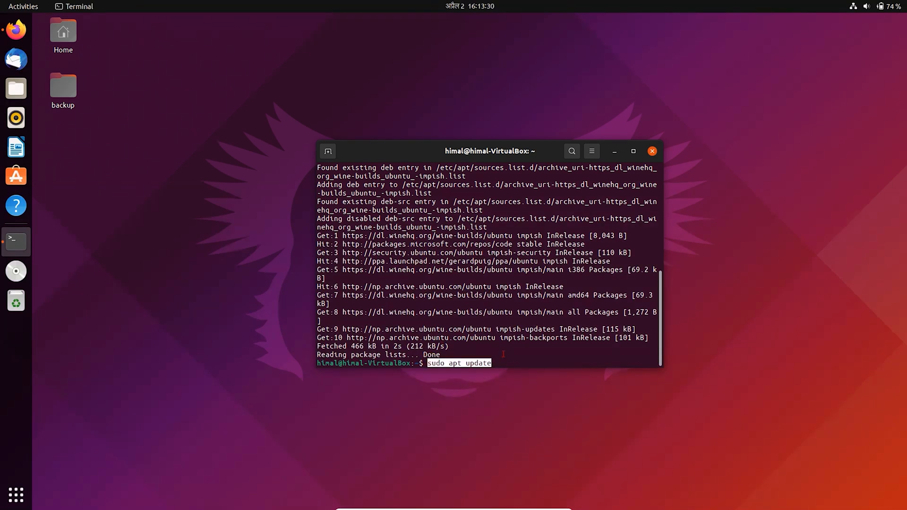
key("Return")
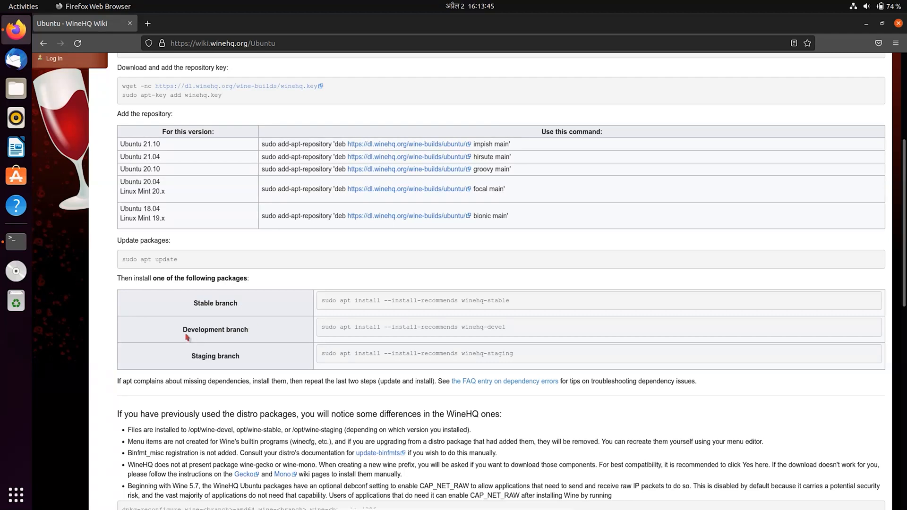
- Select the Stable branch winehq-stable install command on the wiki page
double_click(216, 356)
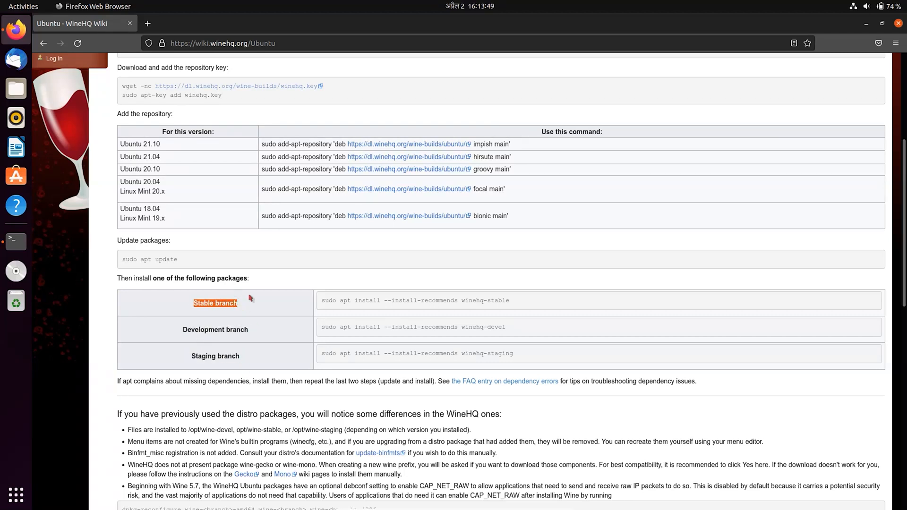
double_click(345, 301)
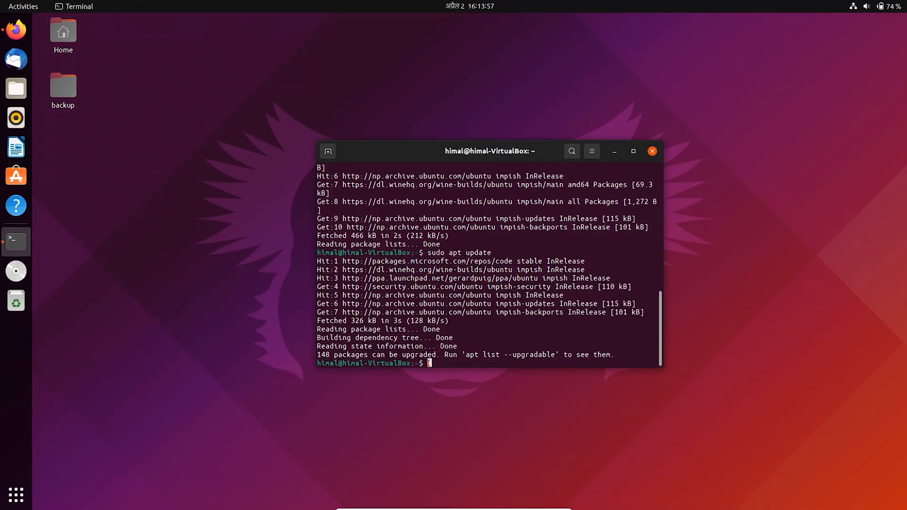
- Install winehq-stable with recommends and confirm 'wine --version' reports wine-7.0
type("sudo apt install --install-recommends winehq-stable")
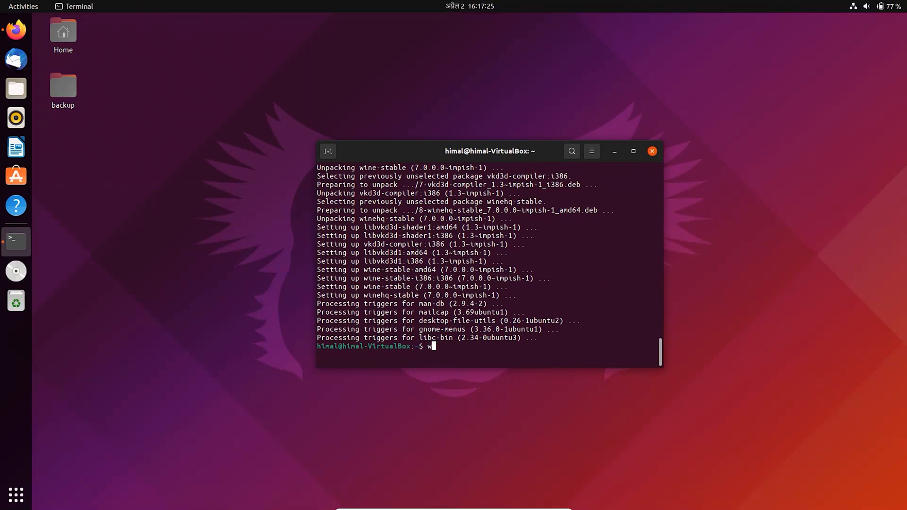
key("Return")
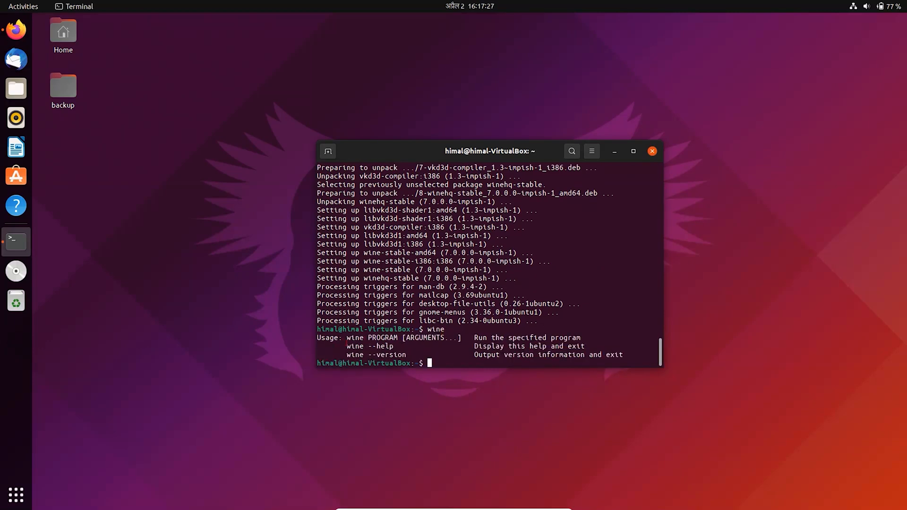
type("wine --versi")
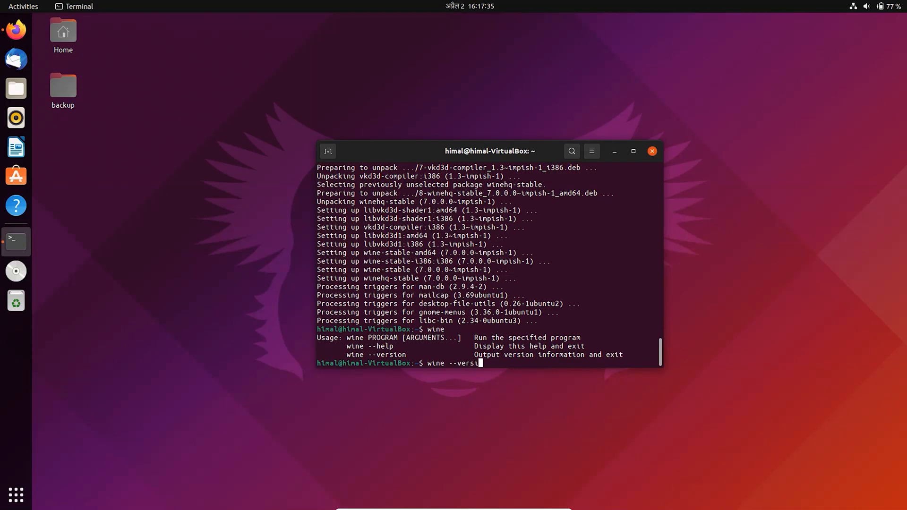
type("on")
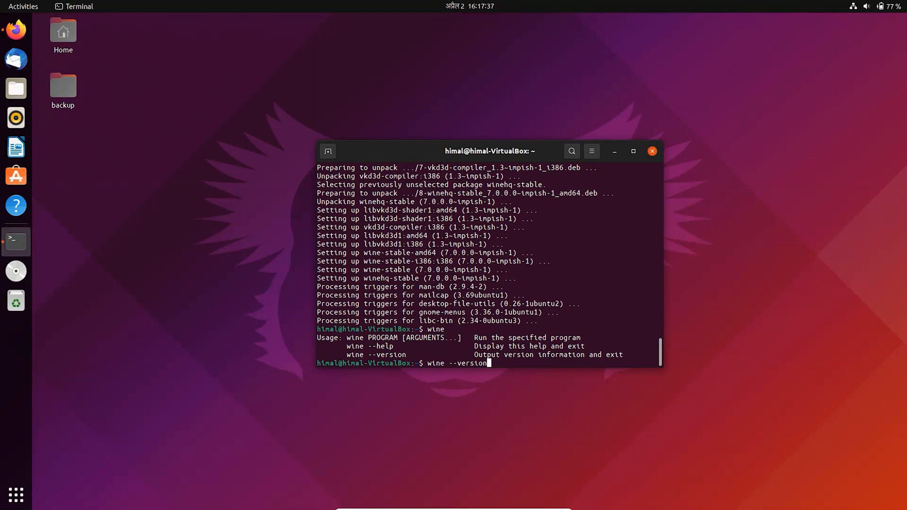
key("Return")
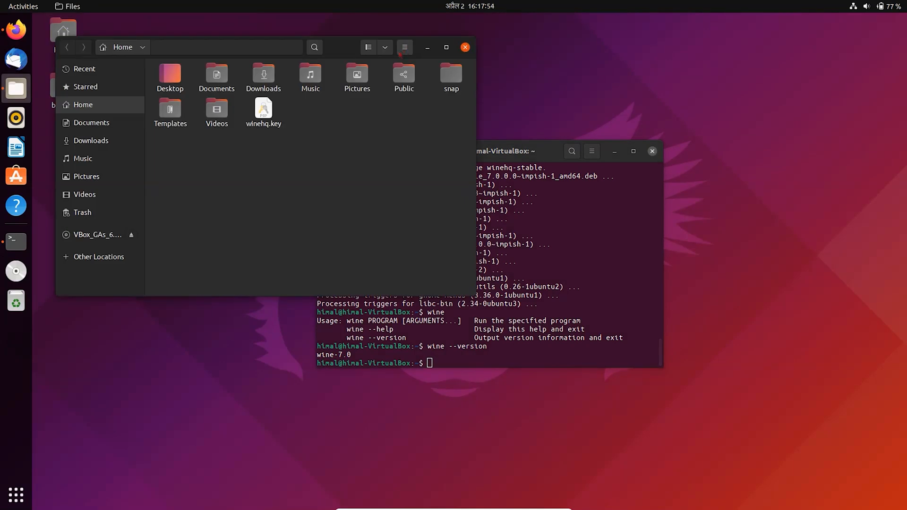
- Show hidden files in the home folder and open .wine, then drive_c
left_click(405, 46)
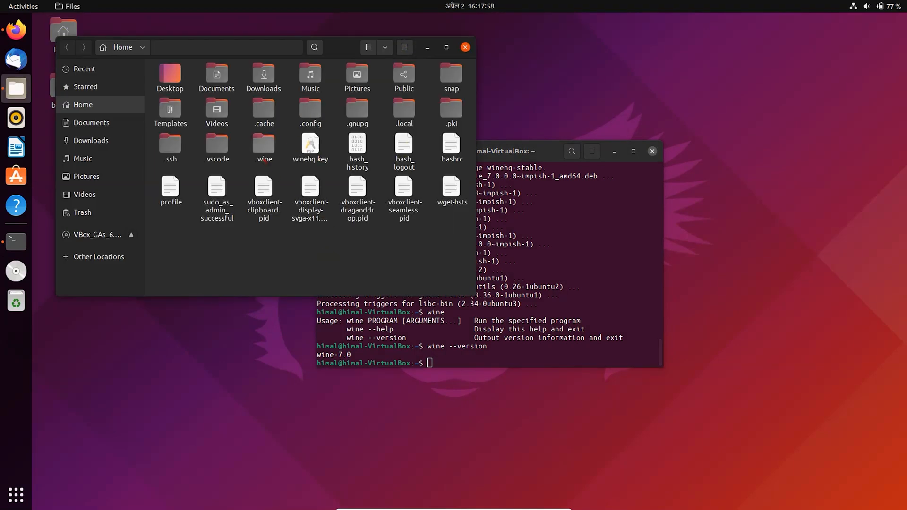
double_click(264, 143)
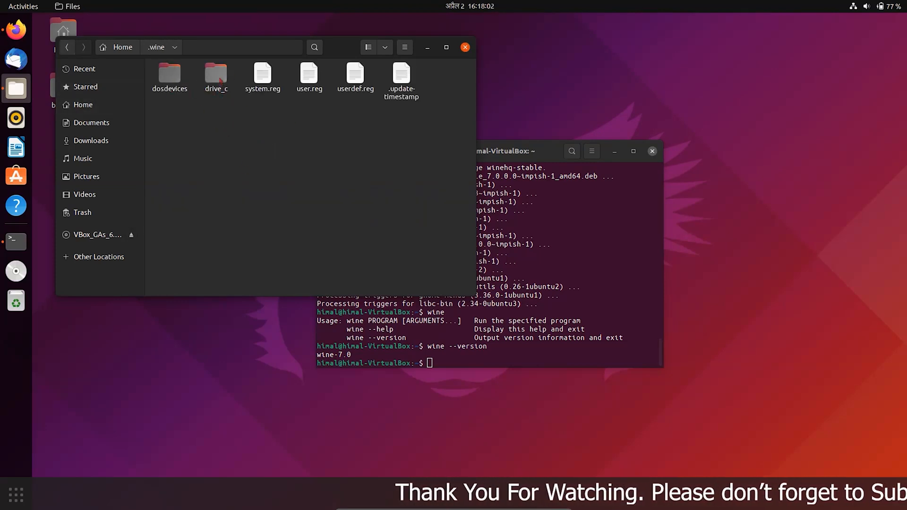
double_click(215, 74)
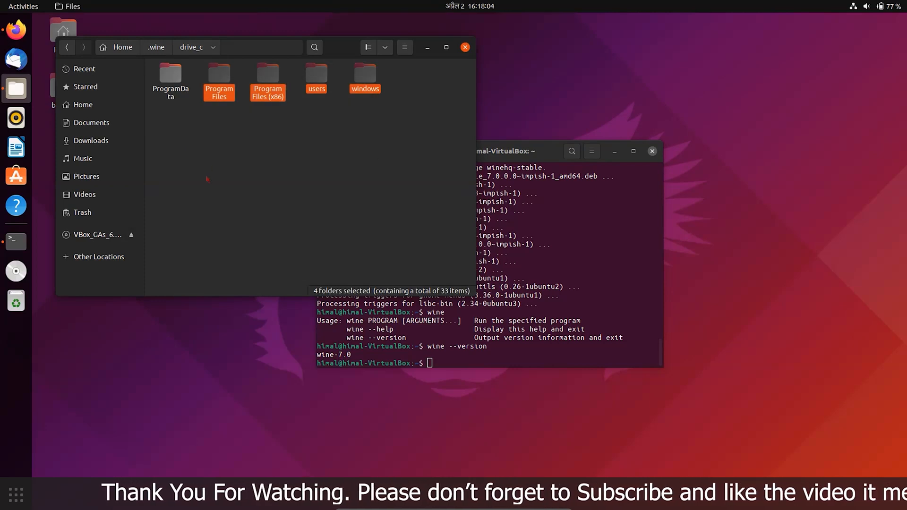
left_click(368, 159)
type("w")
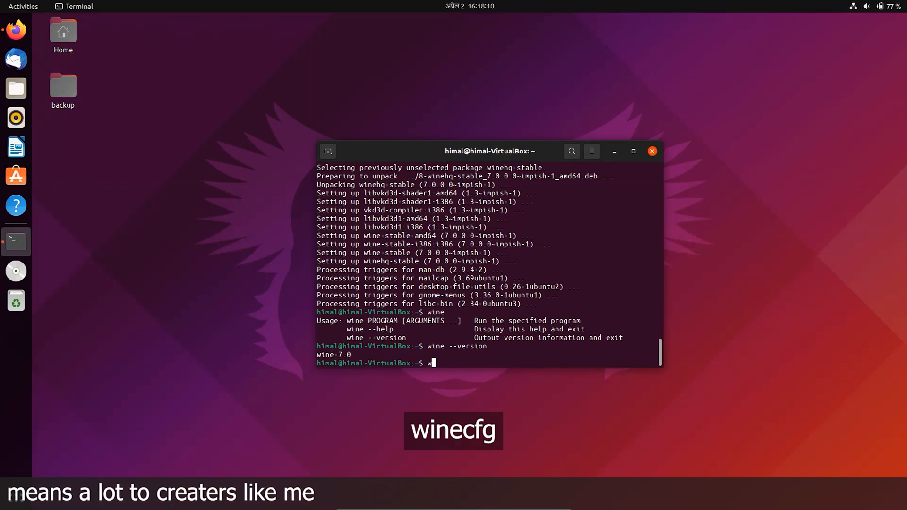
- Run winecfg, install Wine Mono, and save the default Windows 10 configuration
type("inec")
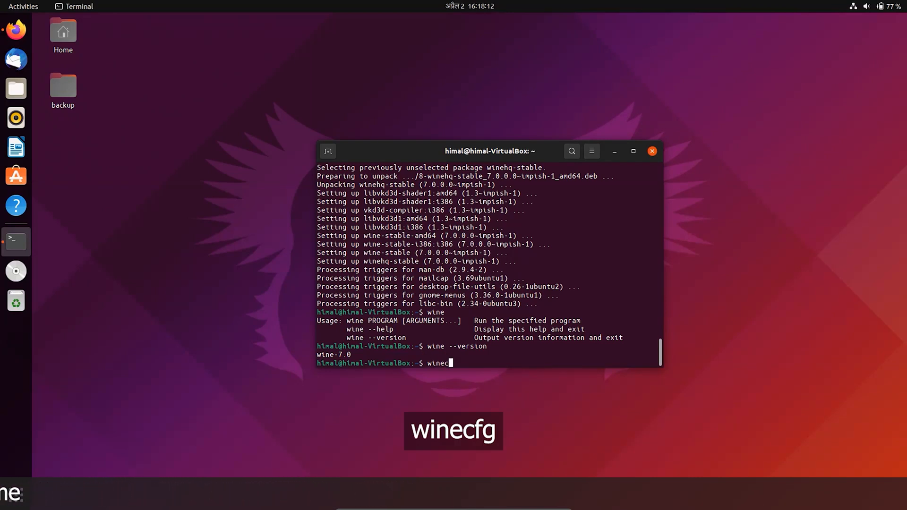
key("Return")
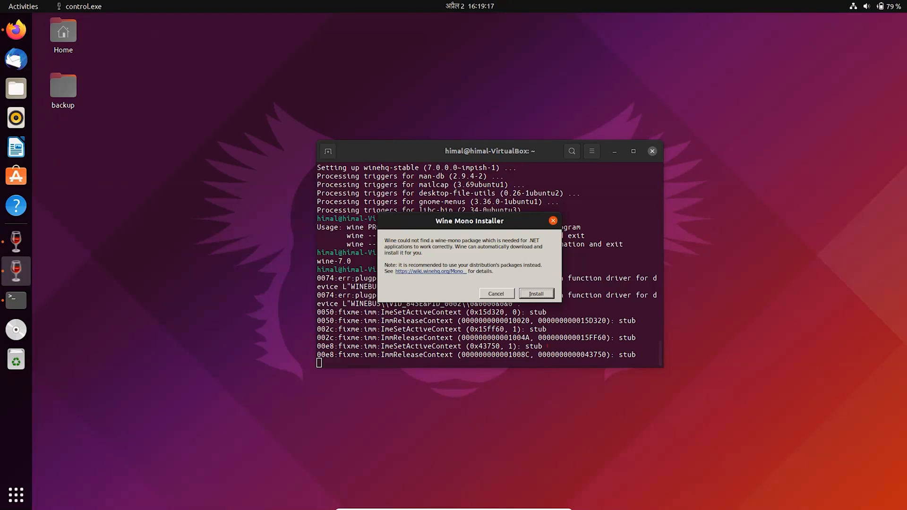
left_click(535, 293)
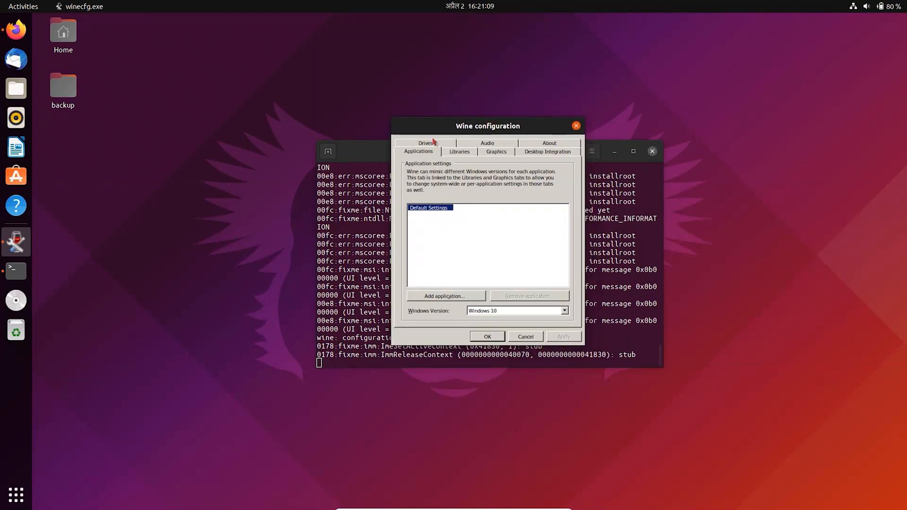
mouse_move(463, 163)
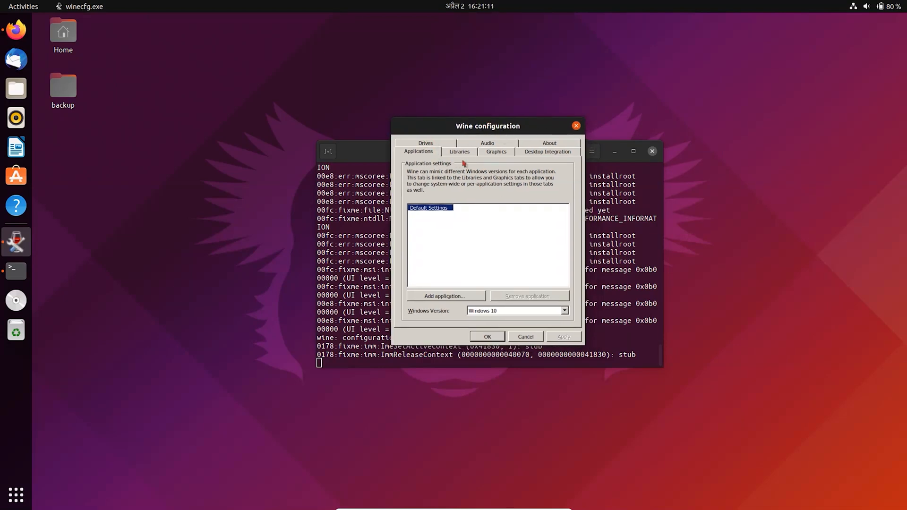
left_click(487, 336)
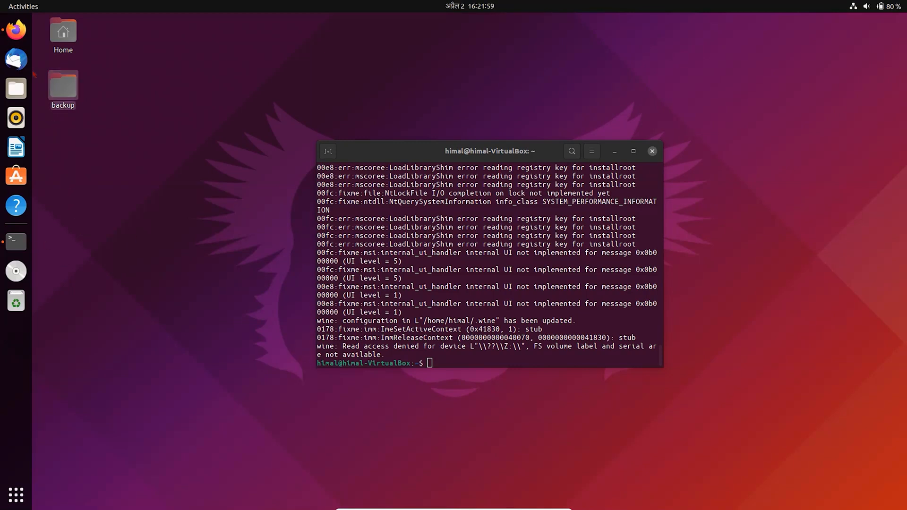
- Search for WinRAR and download 'WinRAR 6.11 English 64 bit' from win-rar.com
left_click(15, 29)
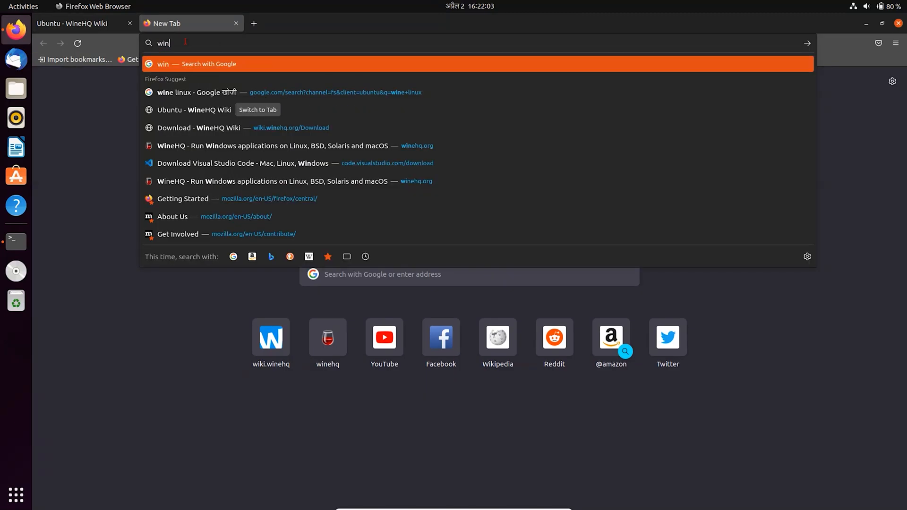
type("rar+64+bit")
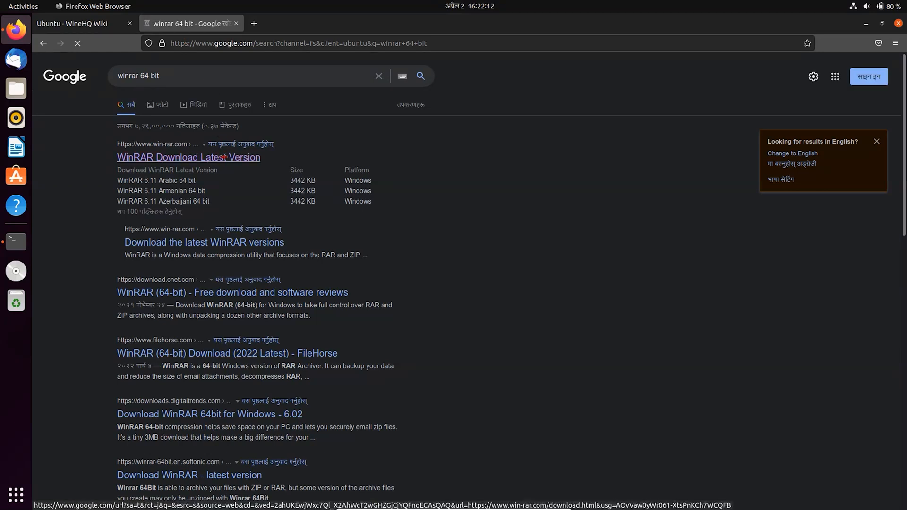
left_click(188, 157)
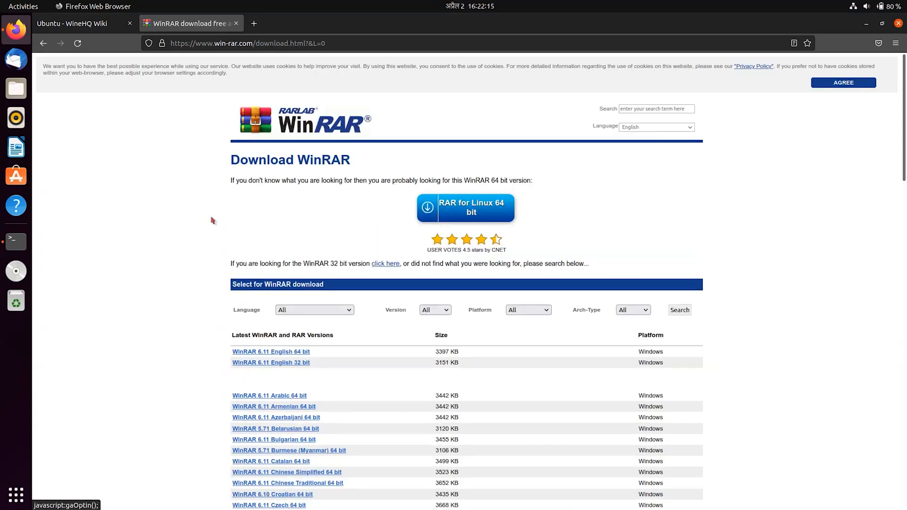
scroll("down", 3)
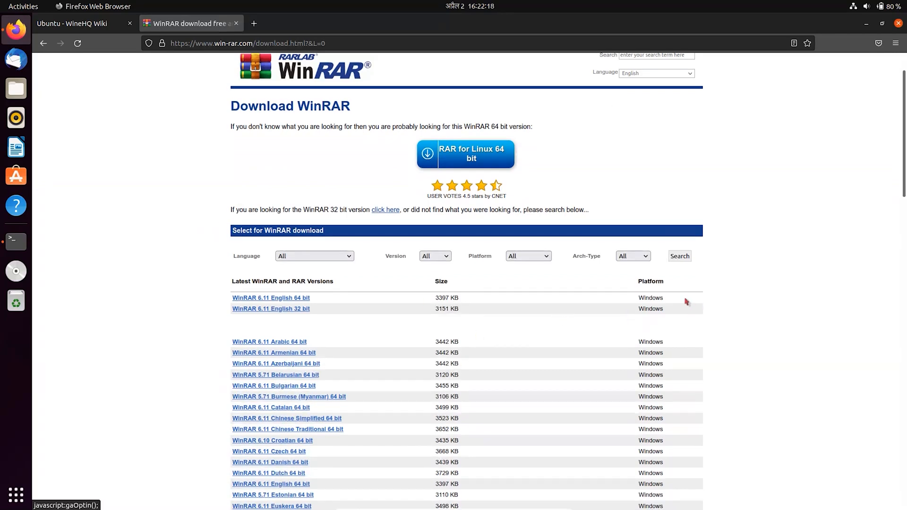
mouse_move(271, 297)
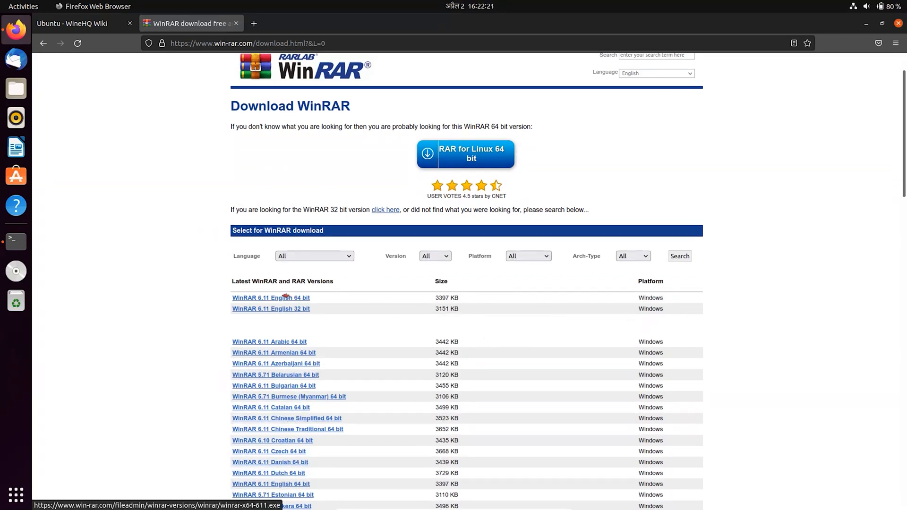
left_click(271, 297)
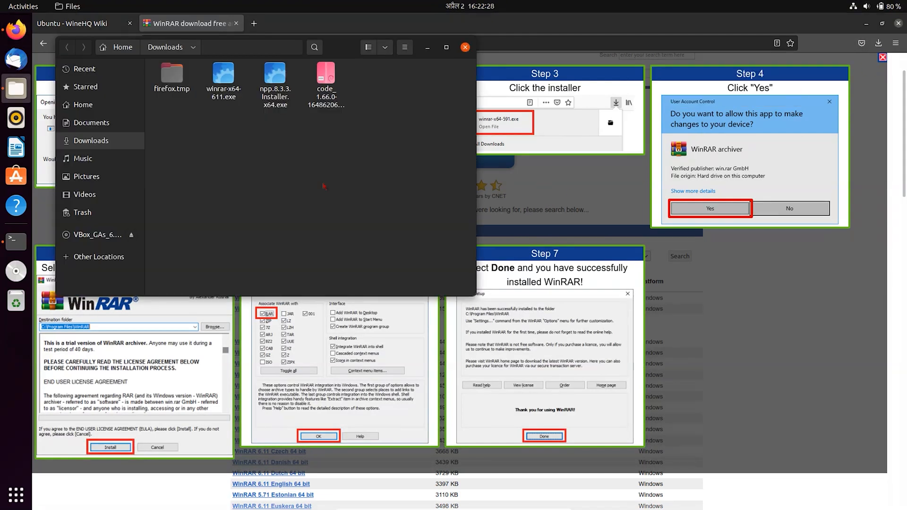
- Open winrar-x64-611.exe from Downloads with Wine Windows Program Loader
left_click(222, 78)
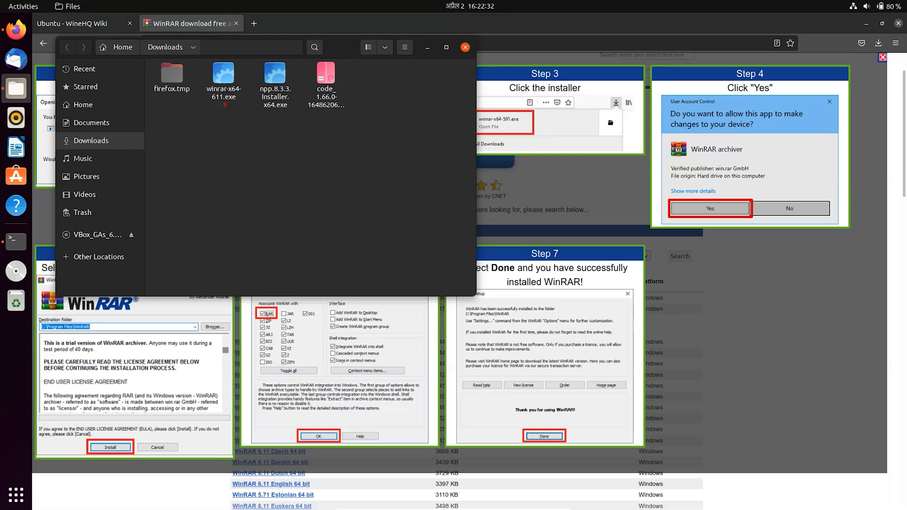
right_click(223, 80)
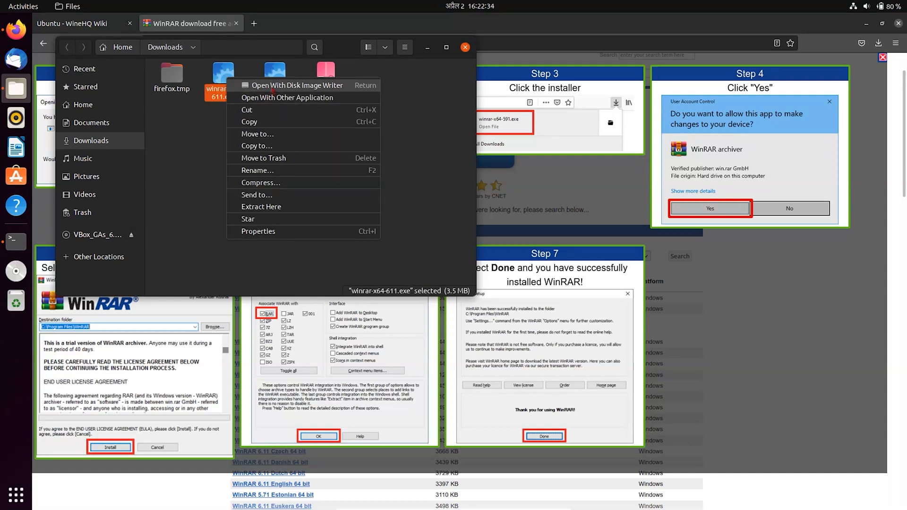
left_click(287, 97)
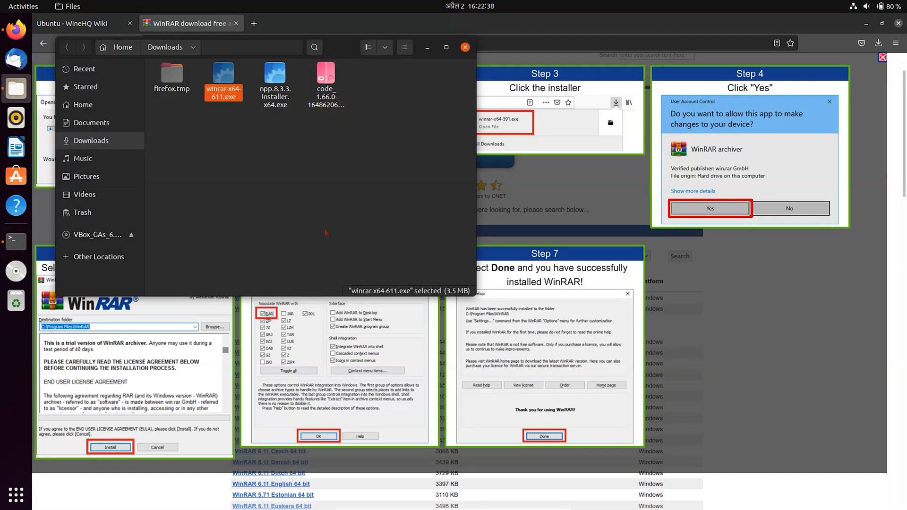
left_click(465, 47)
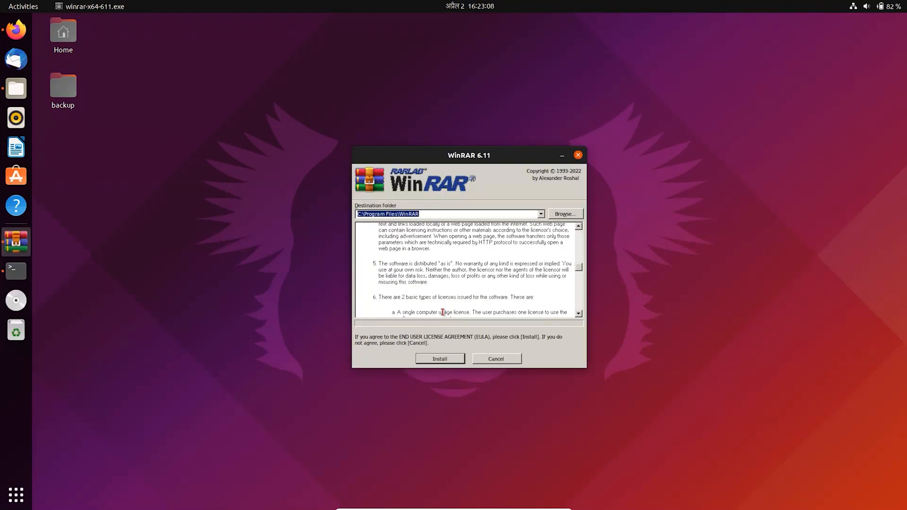
- Install WinRAR 6.11 to C:\Program Files\WinRAR and accept the default setup options
left_click(439, 359)
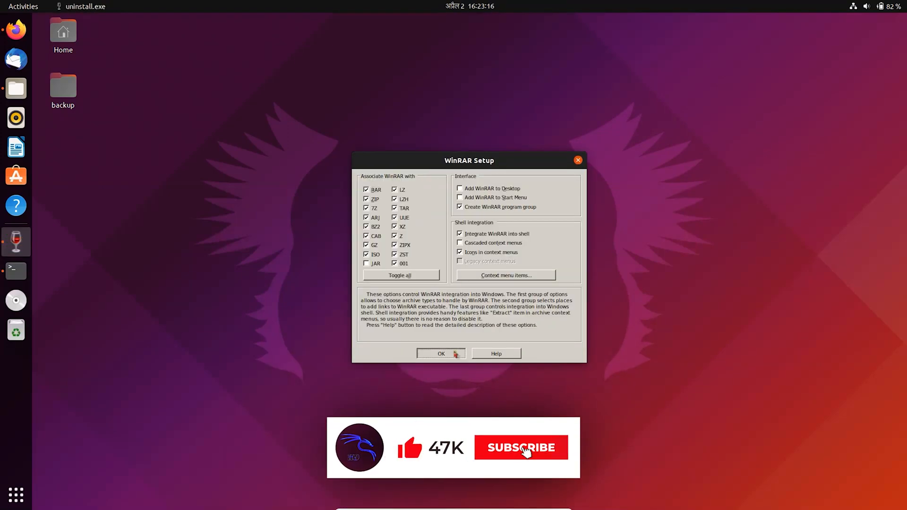
left_click(440, 354)
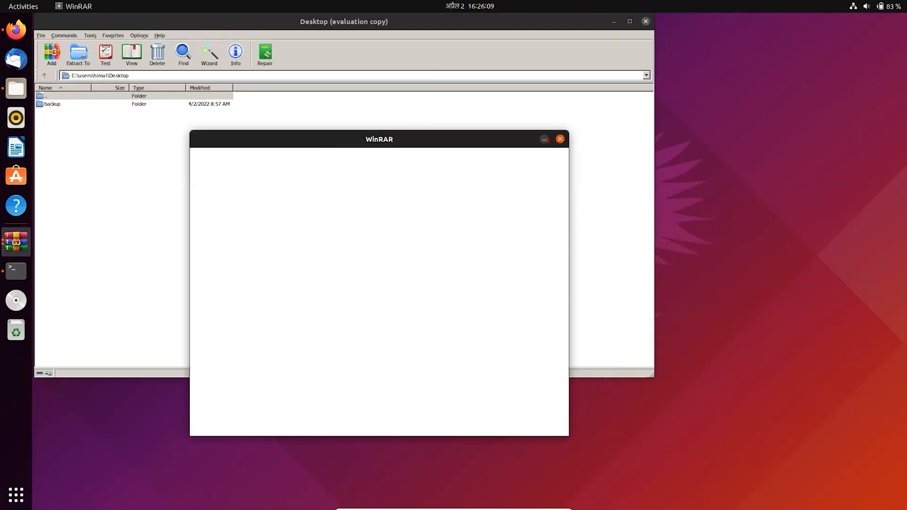
- Dismiss the empty startup notice and open the Desktop backup folder
left_click(559, 139)
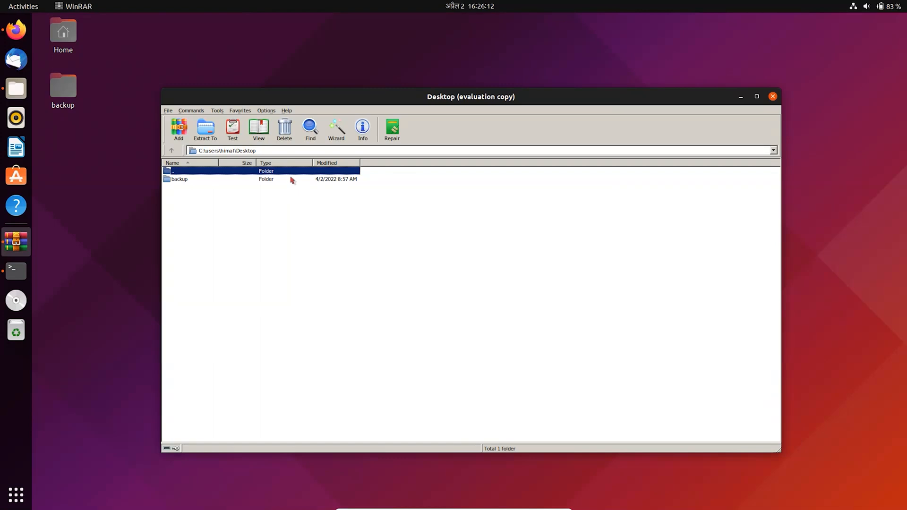
mouse_move(315, 225)
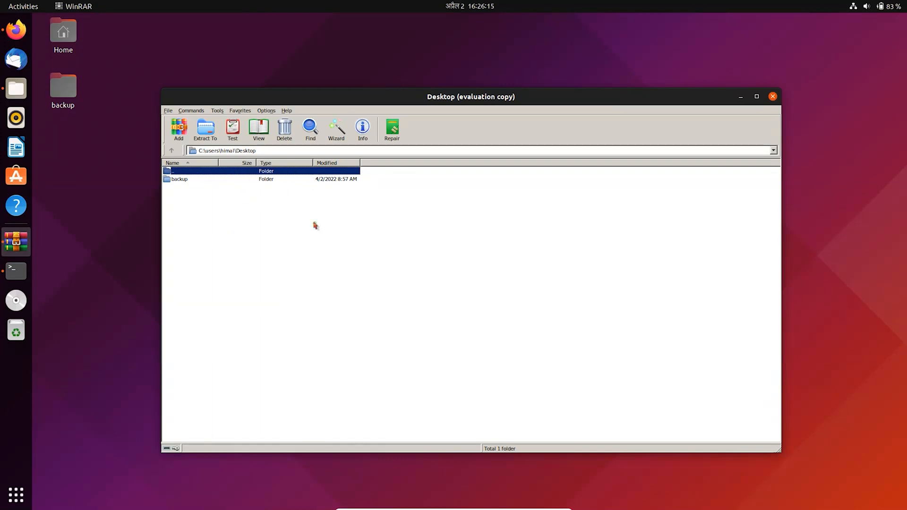
right_click(180, 179)
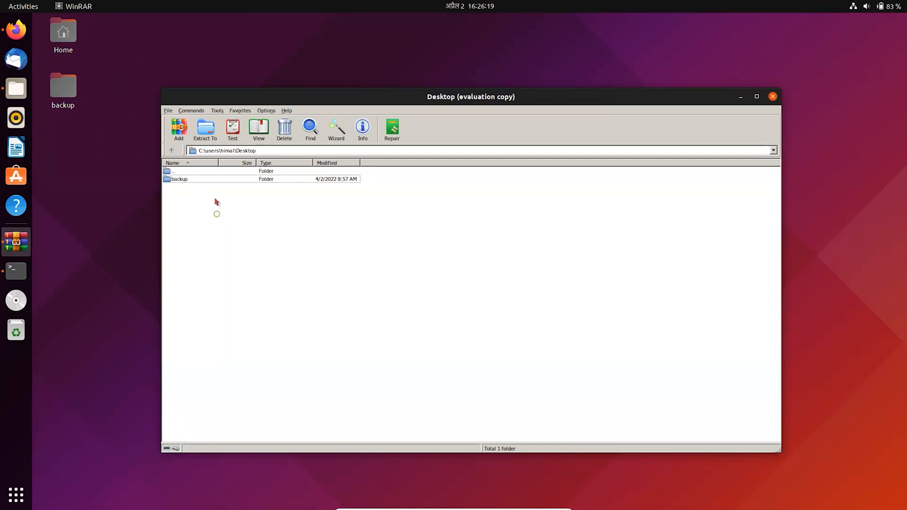
double_click(179, 179)
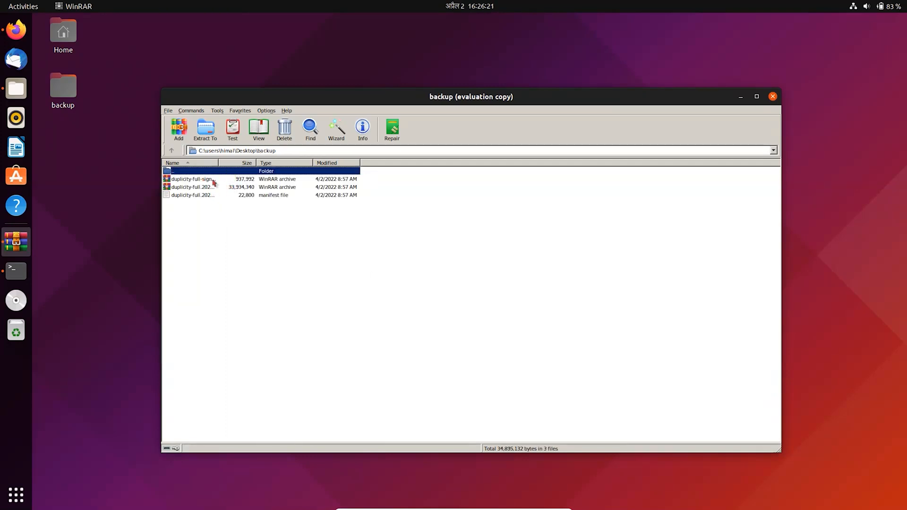